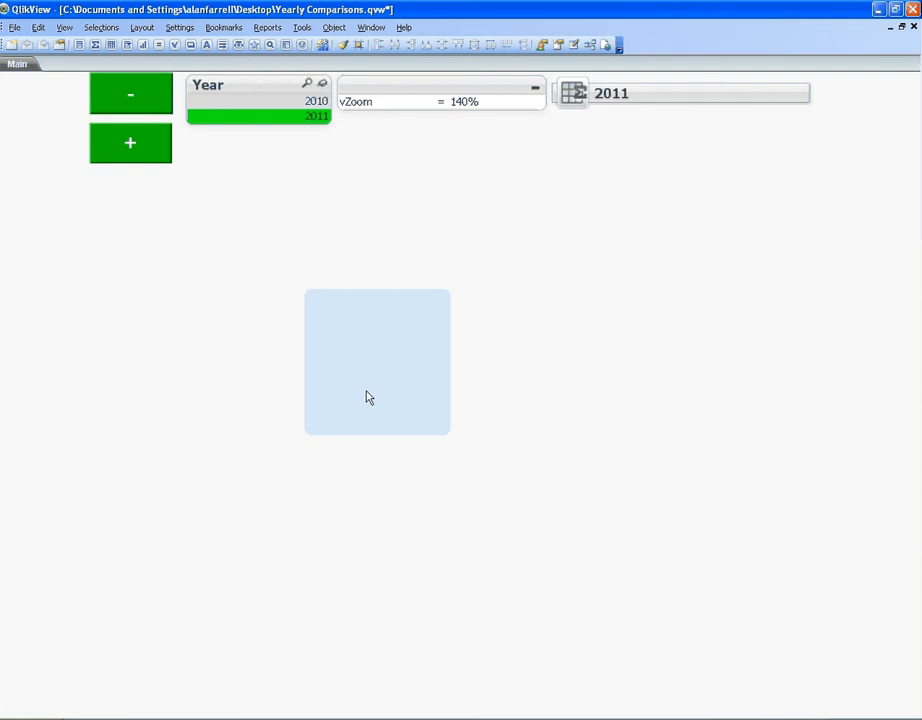
{"action": "mouse_move", "coordinate": [356, 320]}
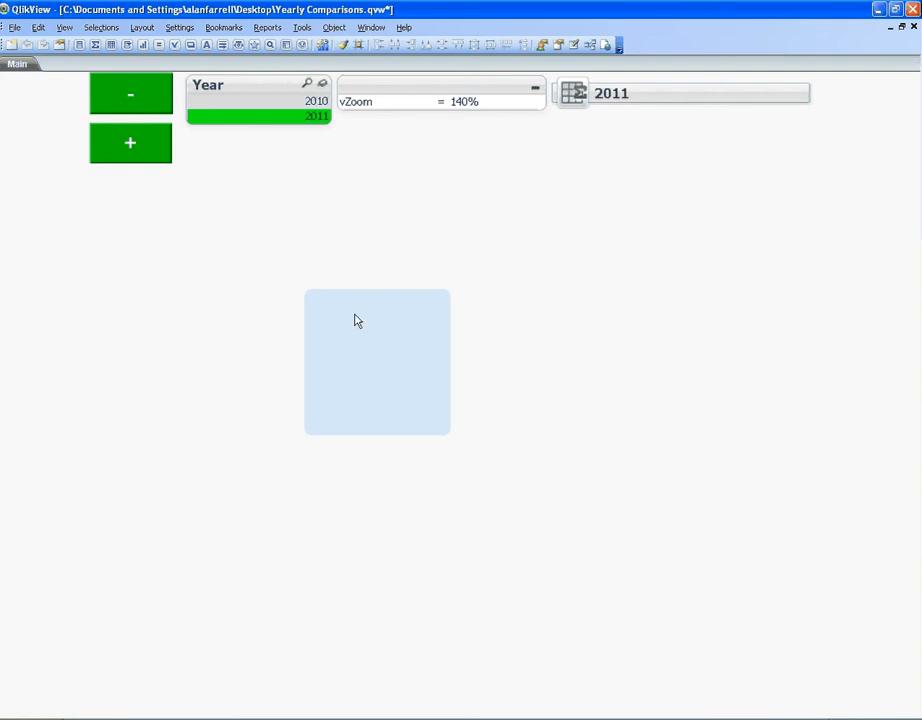
Bring up the context menu of the empty light-blue text object
{"action": "right_click", "coordinate": [358, 320]}
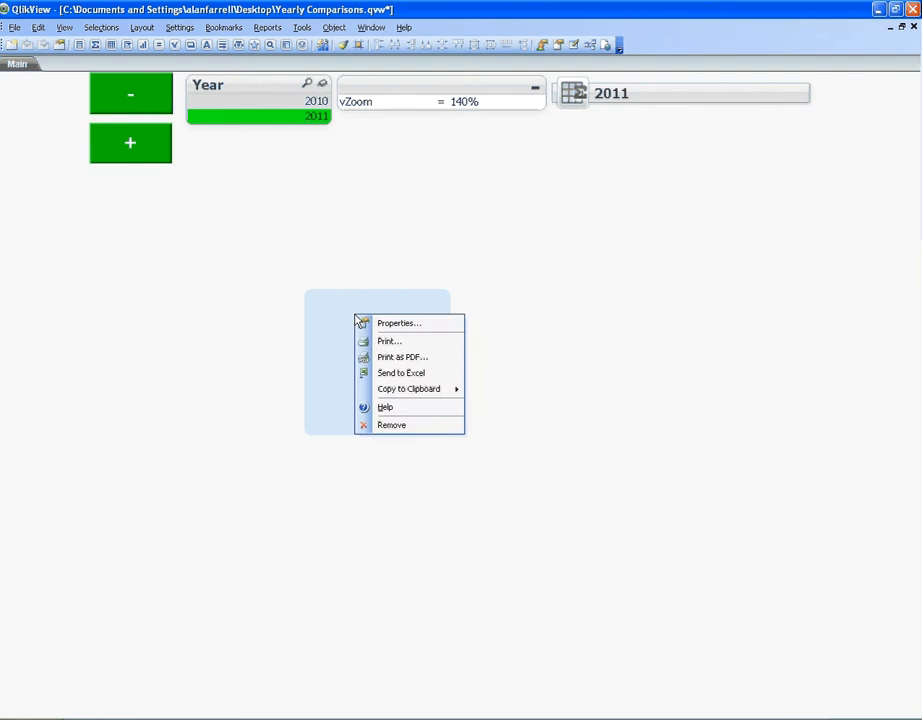
In the text object's expression, enter ='Reloaded on ' & ReloadTime() & chr(10) &
{"action": "left_click", "coordinate": [400, 322]}
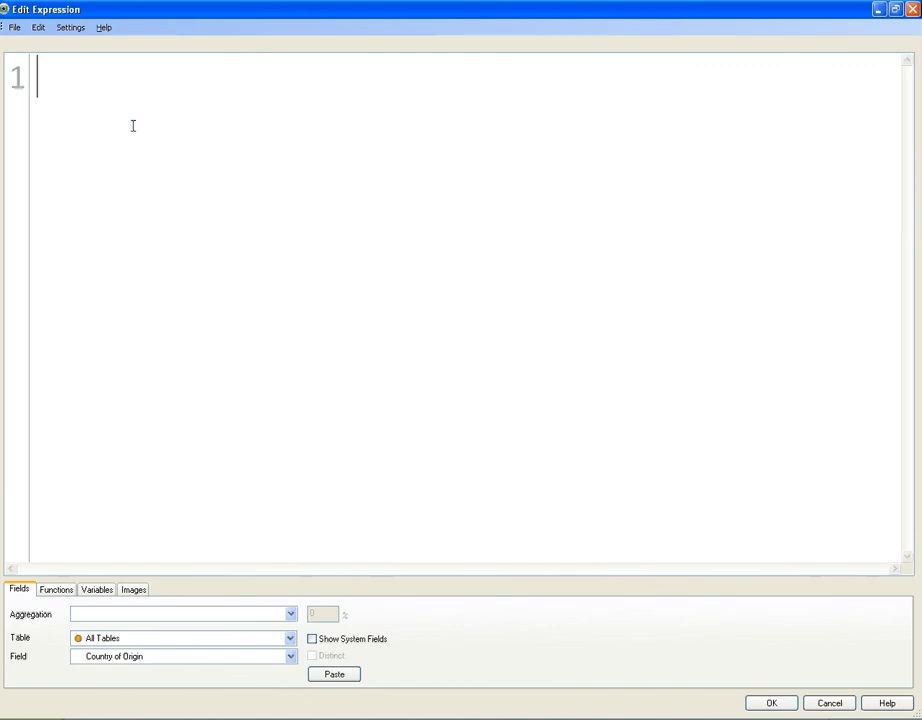
{"action": "mouse_move", "coordinate": [74, 94]}
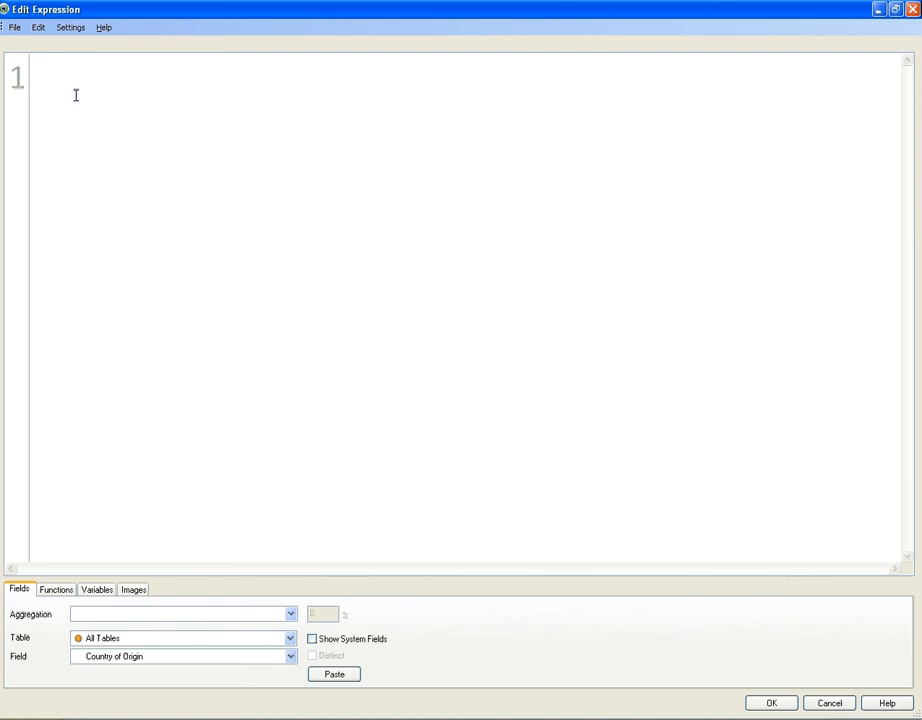
{"action": "type", "text": "="}
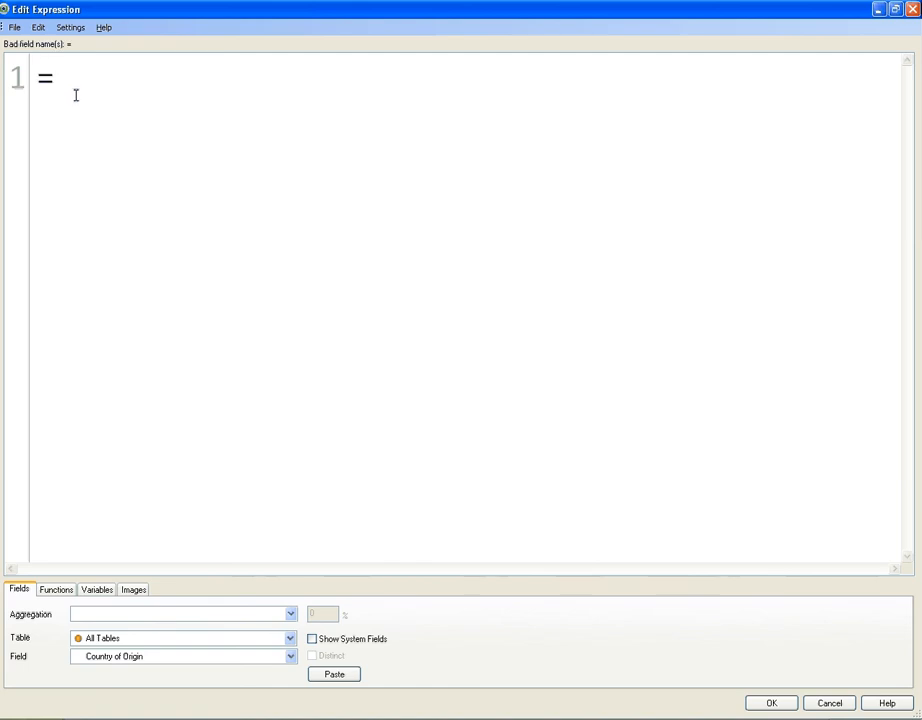
{"action": "type", "text": "'"}
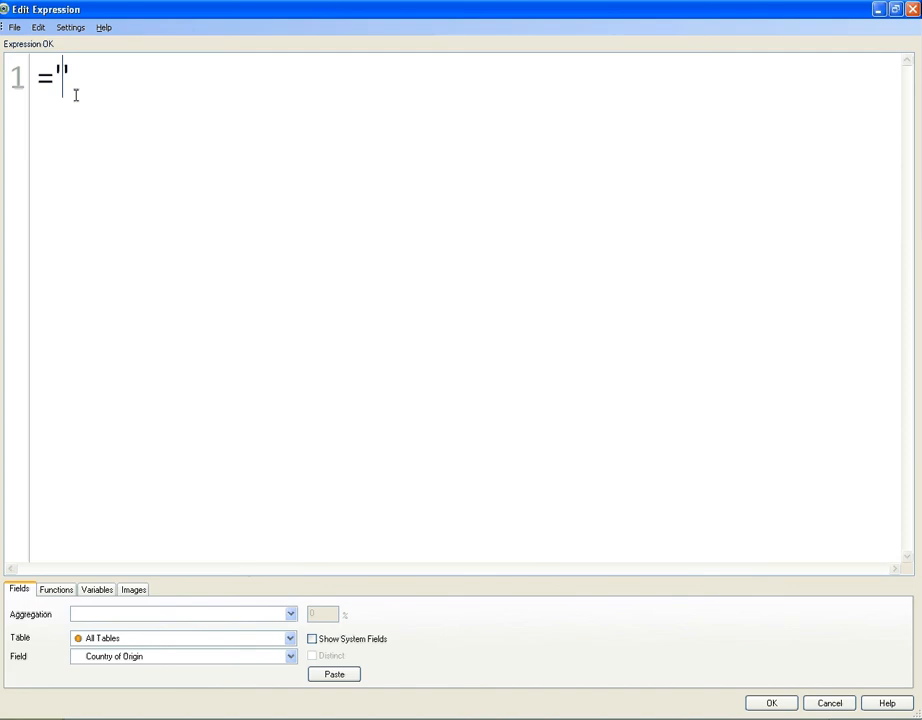
{"action": "type", "text": "Reloaded on"}
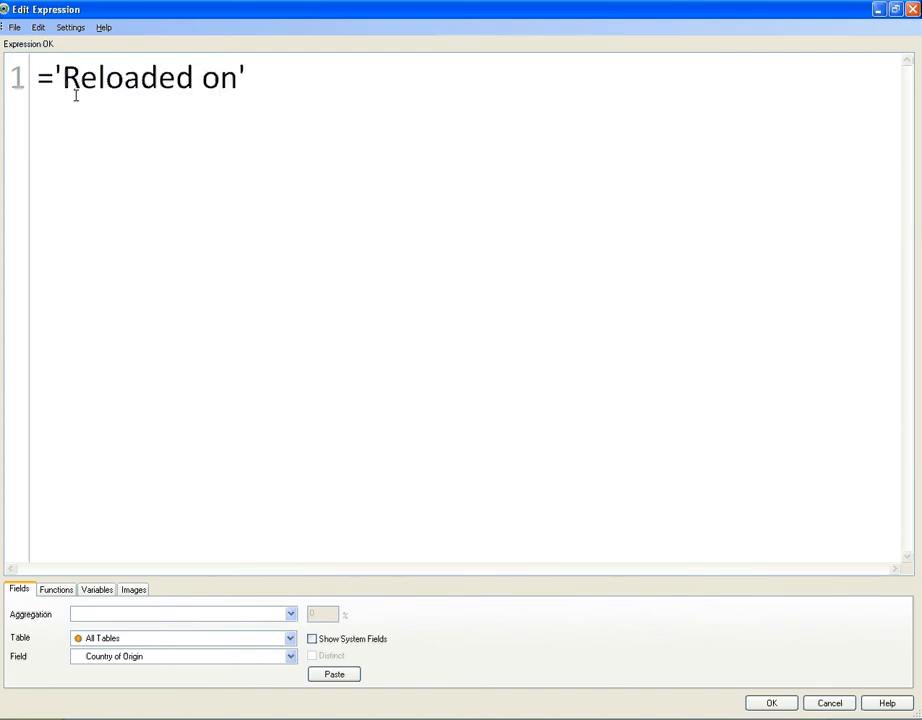
{"action": "type", "text": "\" \""}
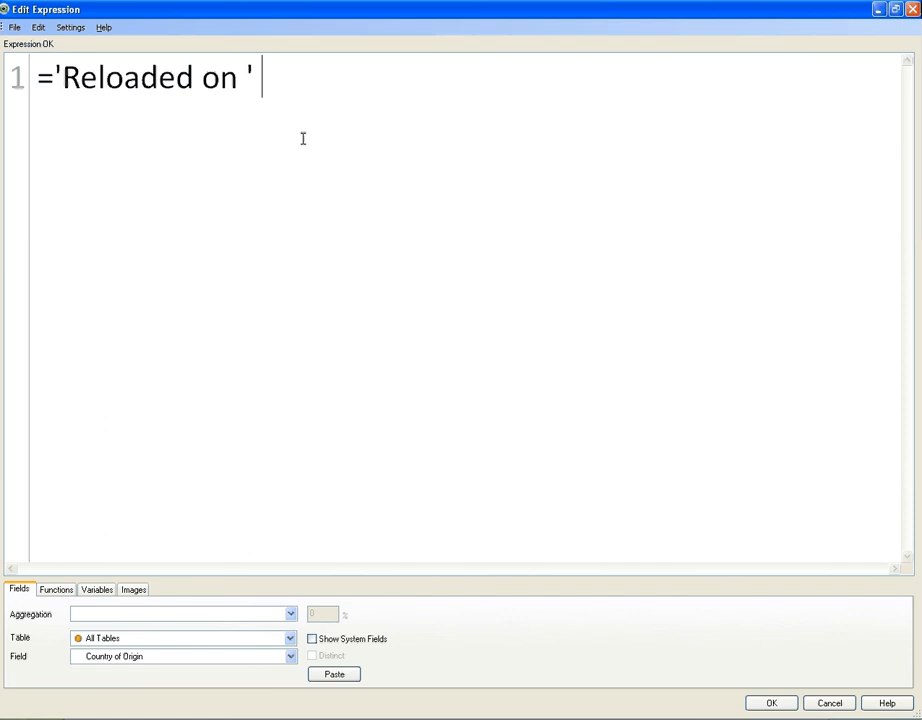
{"action": "type", "text": "&"}
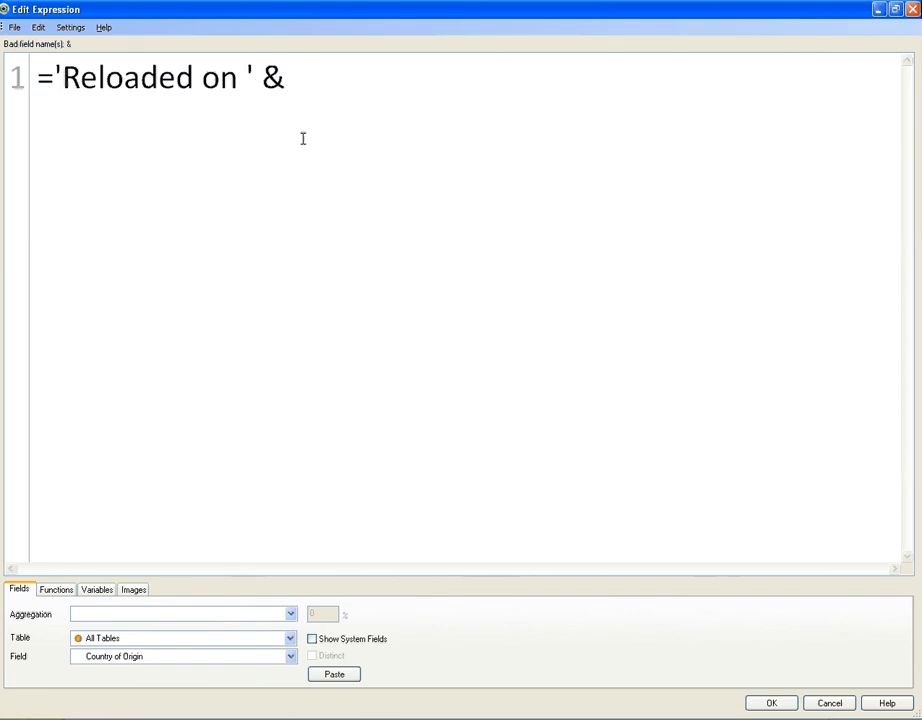
{"action": "type", "text": "ReloadTime("}
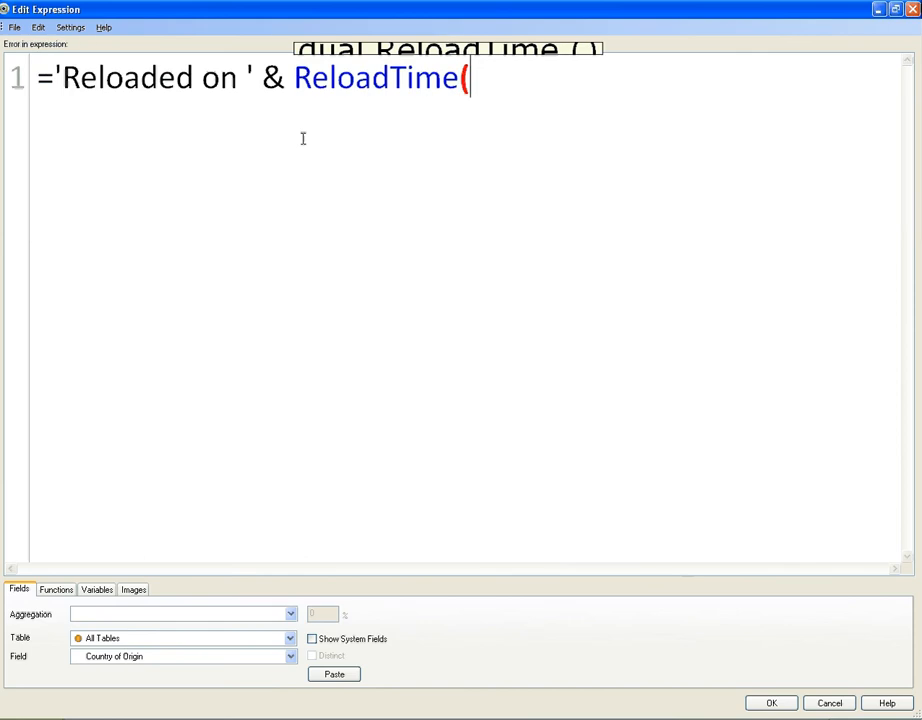
{"action": "type", "text": ") & chr"}
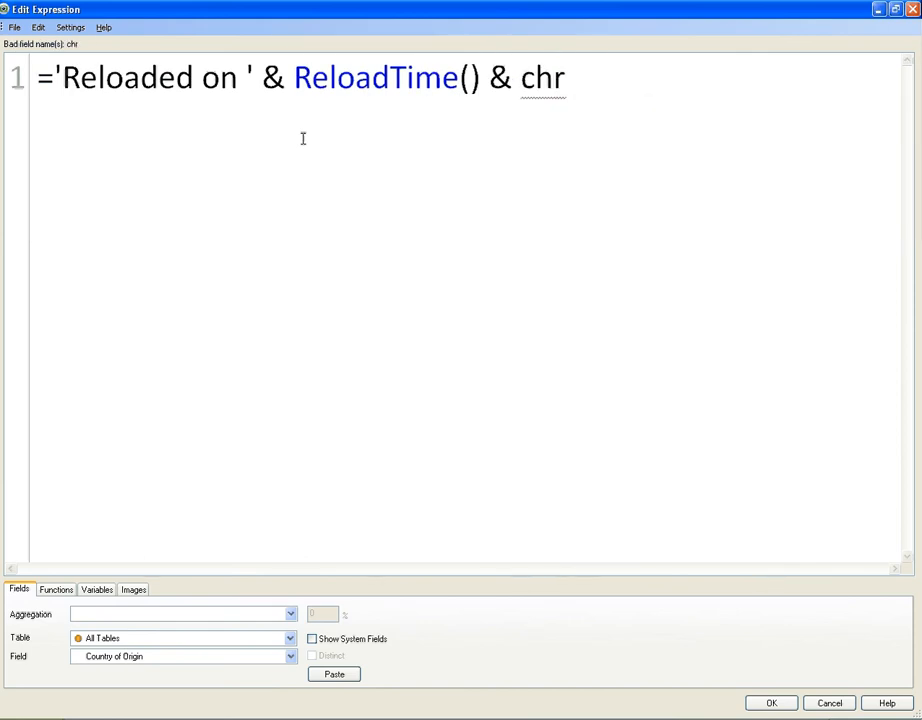
{"action": "type", "text": "(10"}
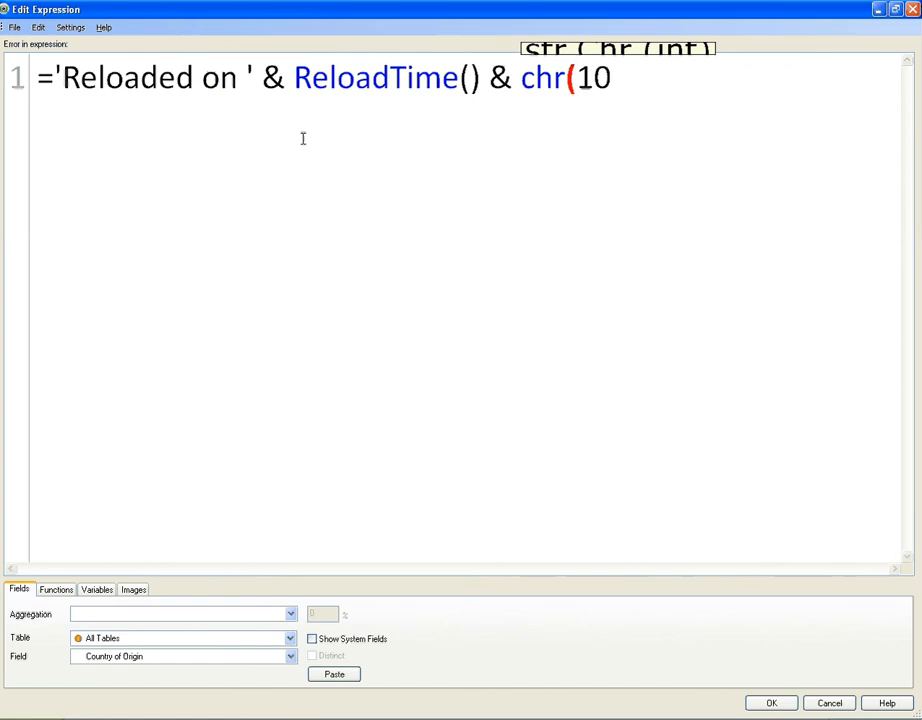
{"action": "type", "text": ")"}
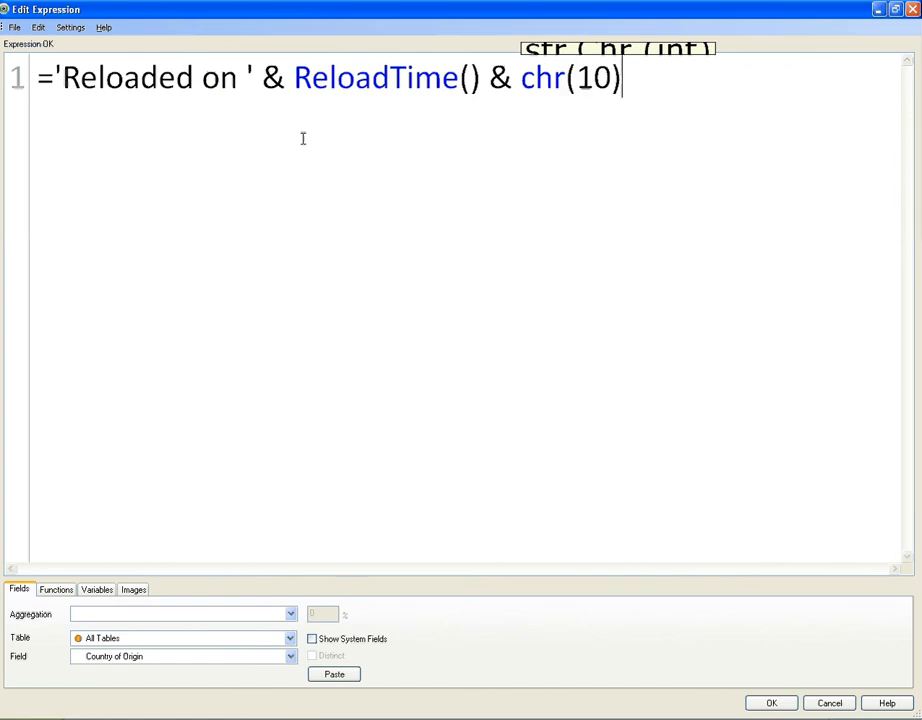
{"action": "type", "text": "&"}
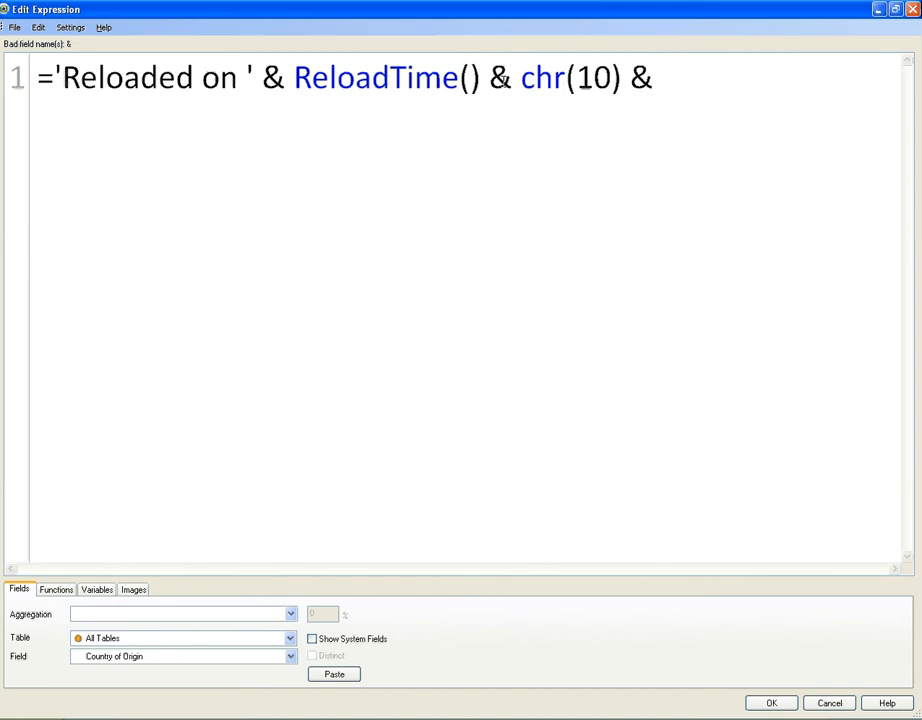
Add Hour(Now()-ReloadTime()) as the second line of the expression
{"action": "left_click_drag", "start_coordinate": [488, 76], "coordinate": [656, 76]}
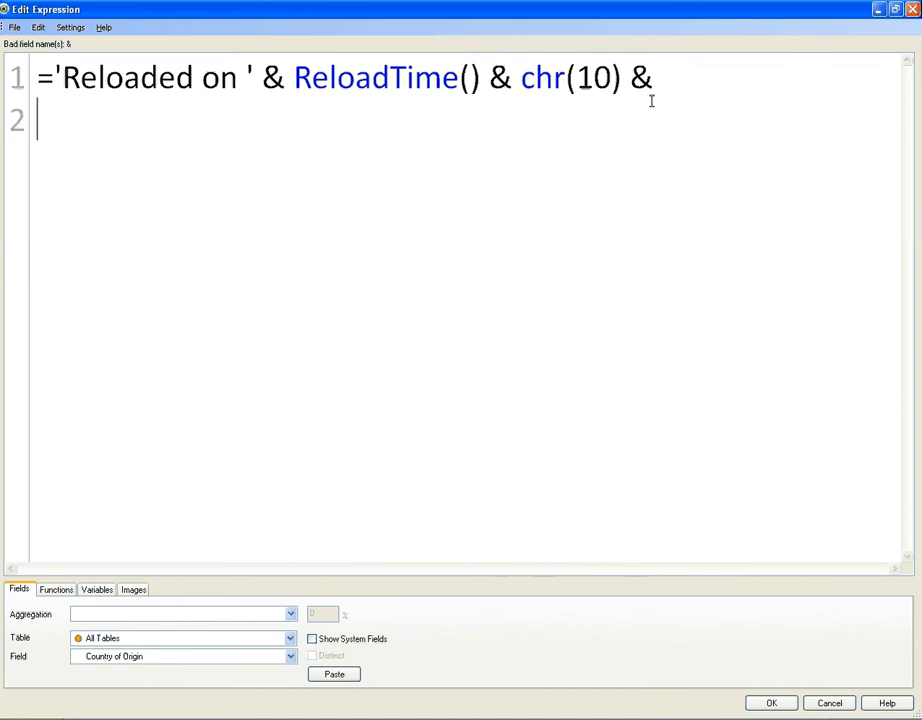
{"action": "type", "text": "Hour"}
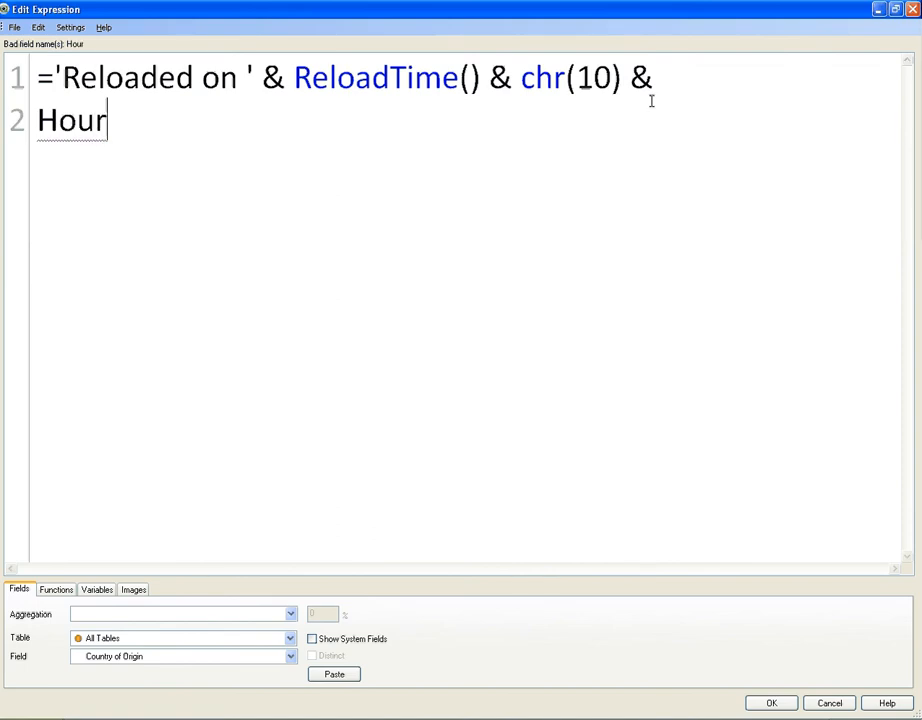
{"action": "type", "text": "("}
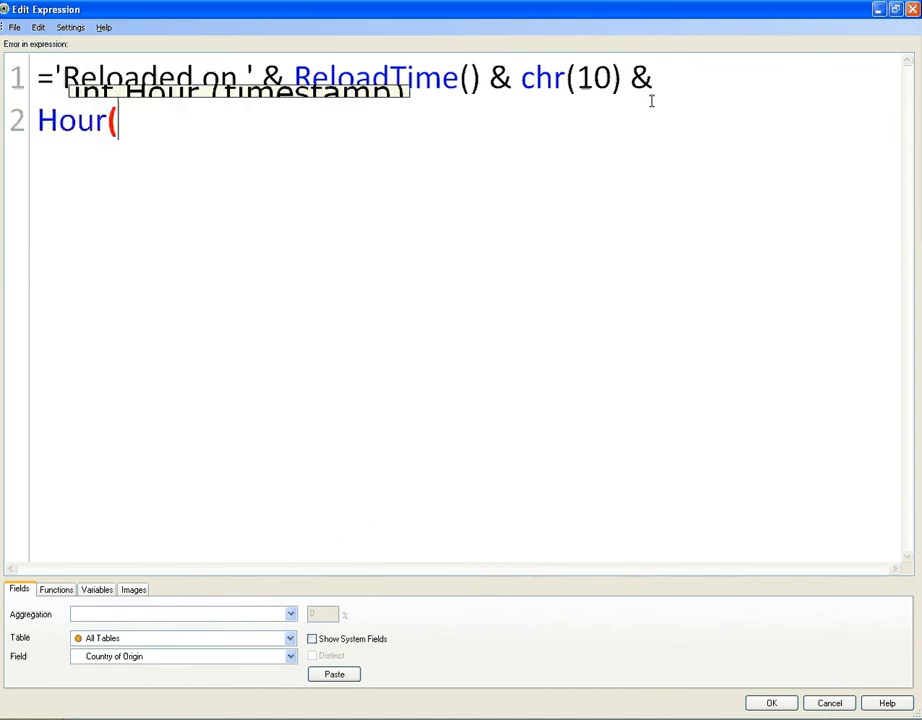
{"action": "type", "text": "Now()"}
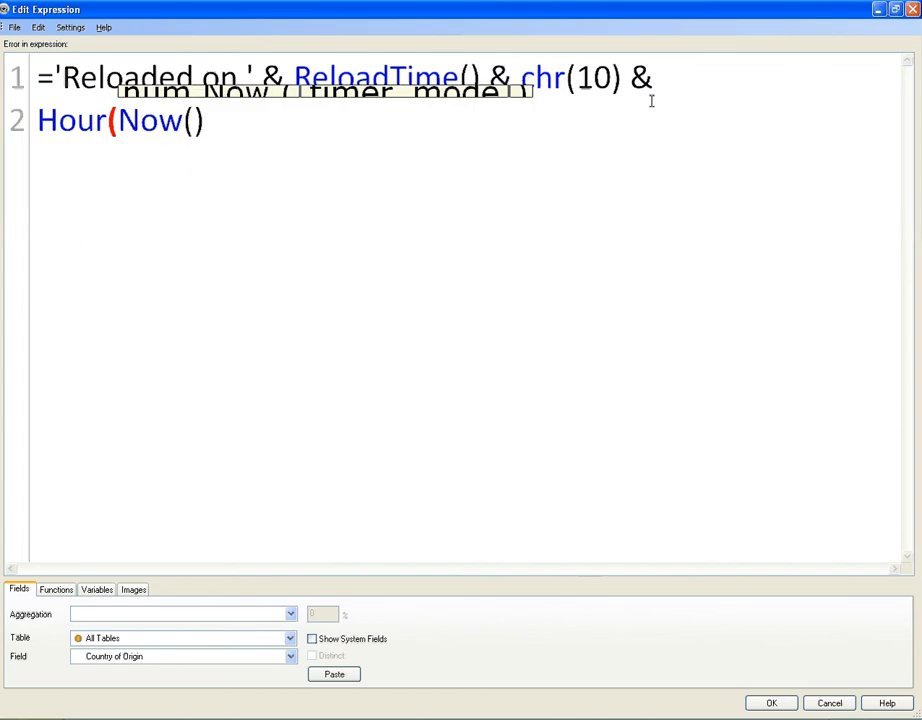
{"action": "type", "text": "-ReloadTime()) & '"}
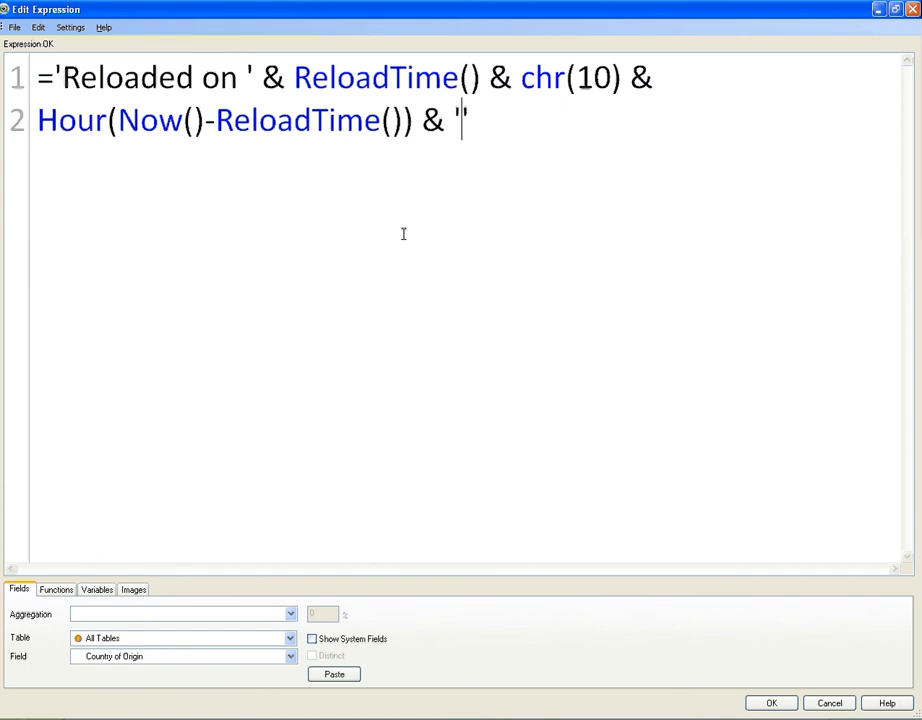
Append & 'Hour(s) and ' & chr( to label the hours and start a line break
{"action": "type", "text": "Hour'"}
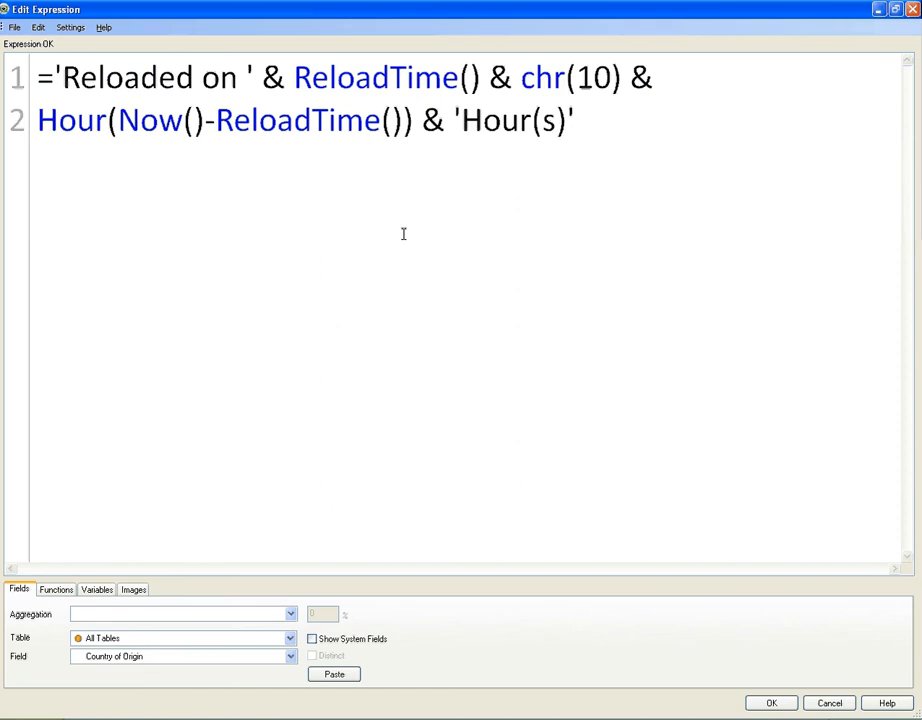
{"action": "type", "text": "and"}
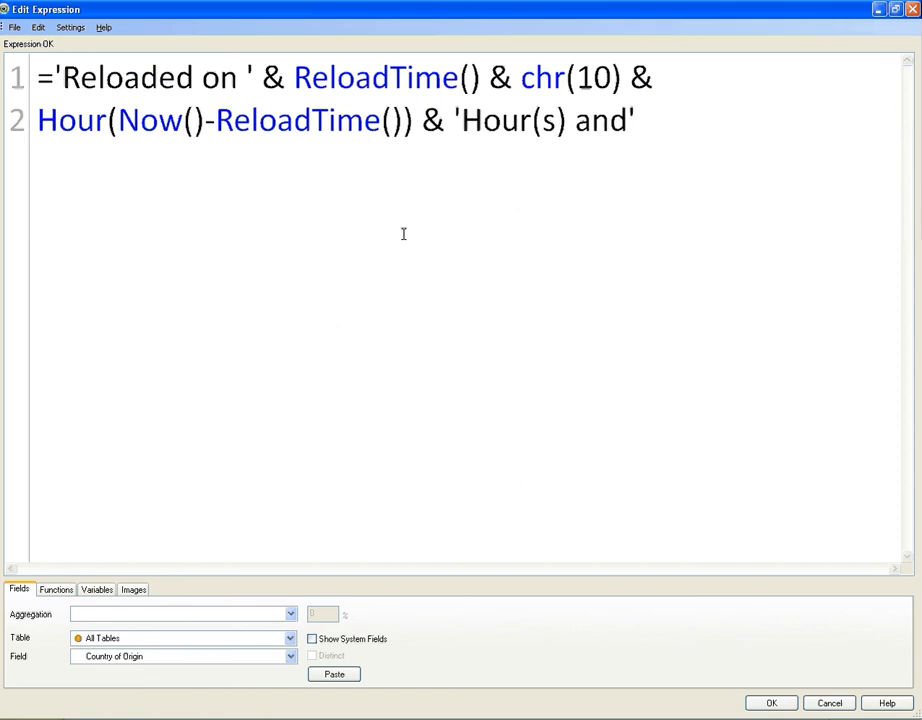
{"action": "type", "text": "\" \""}
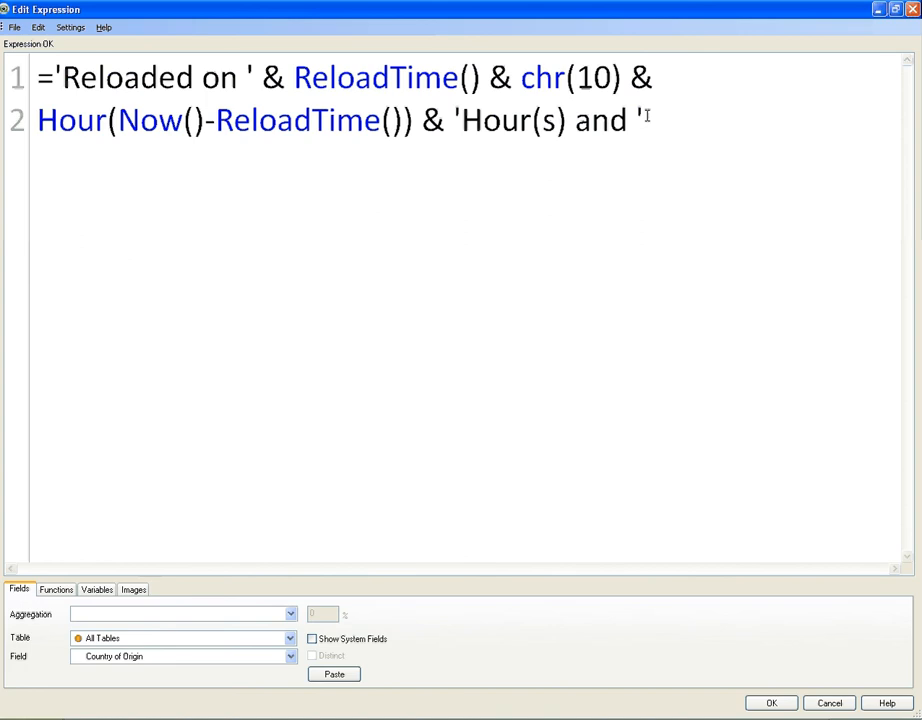
{"action": "type", "text": "& chr("}
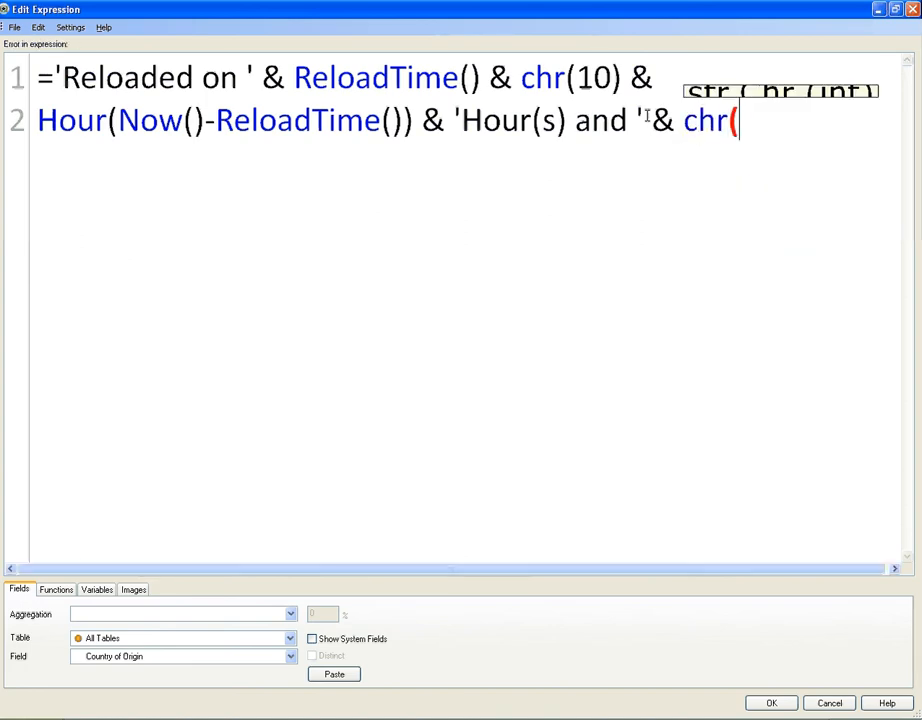
Finish chr(10) & and add Minute(Now()-ReloadTime()) on the third line
{"action": "type", "text": "10) &"}
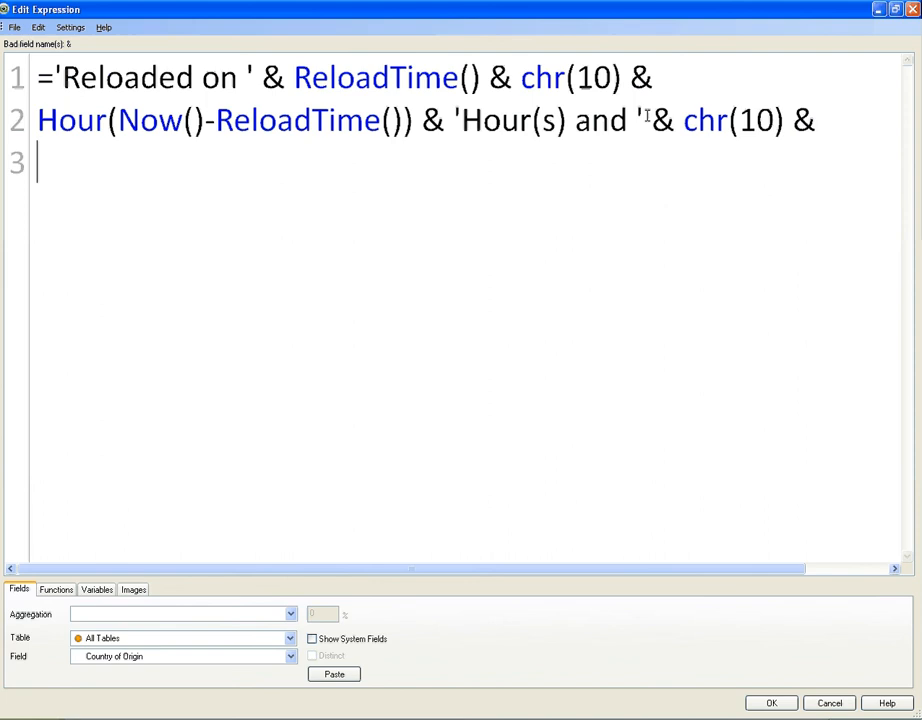
{"action": "type", "text": "MinString"}
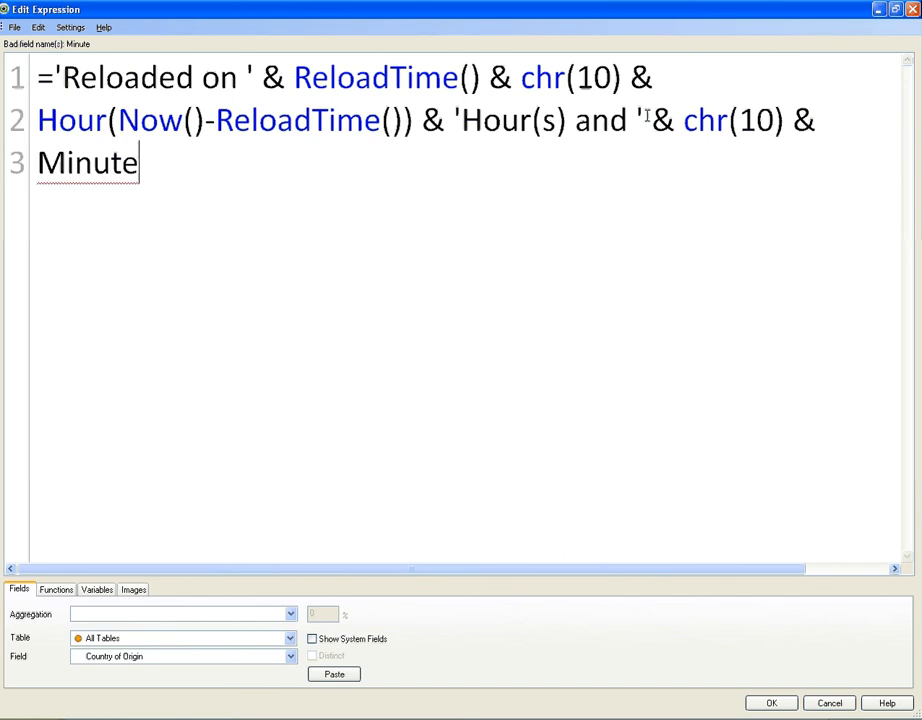
{"action": "type", "text": "(Now"}
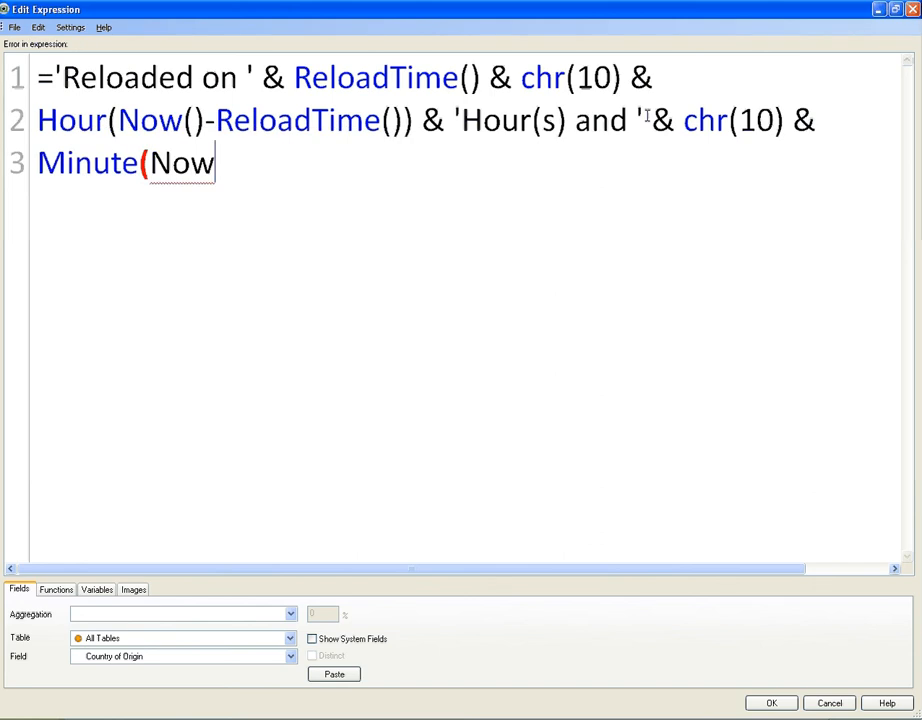
{"action": "type", "text": "()"}
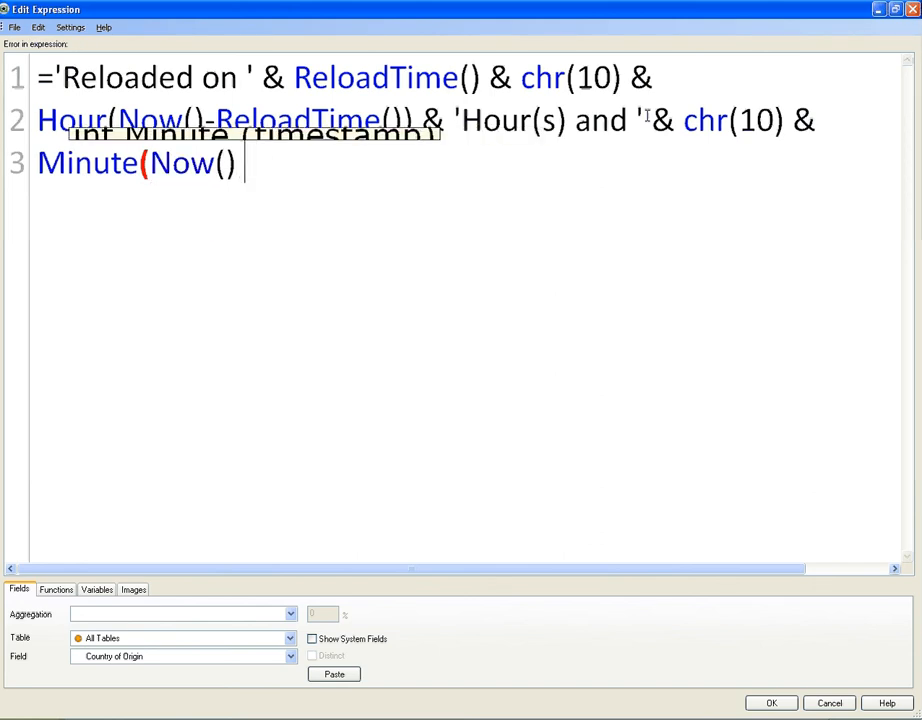
{"action": "type", "text": "-"}
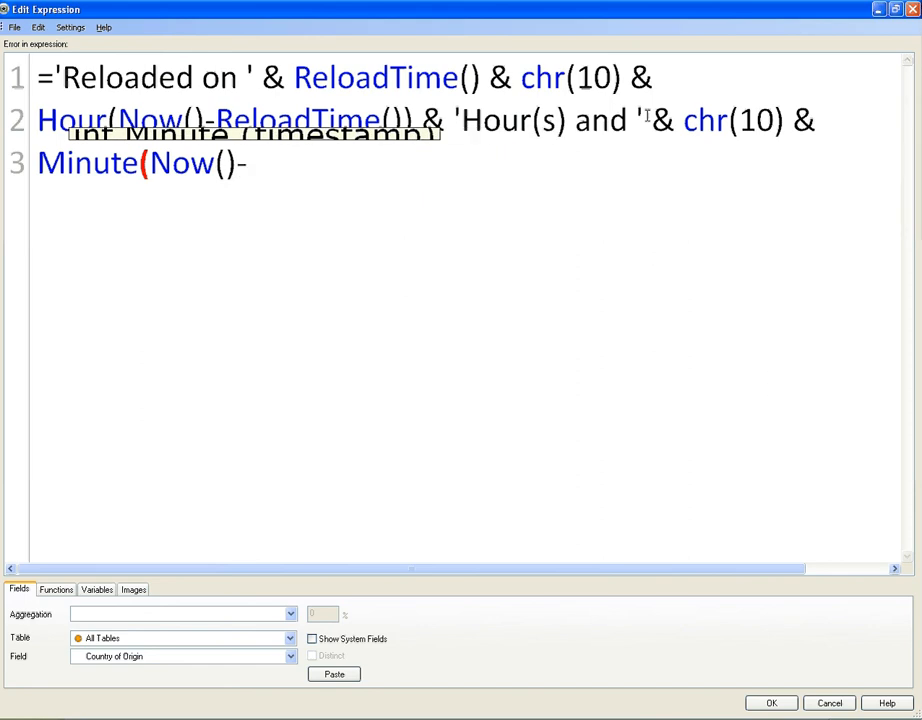
{"action": "type", "text": "ReloadTime("}
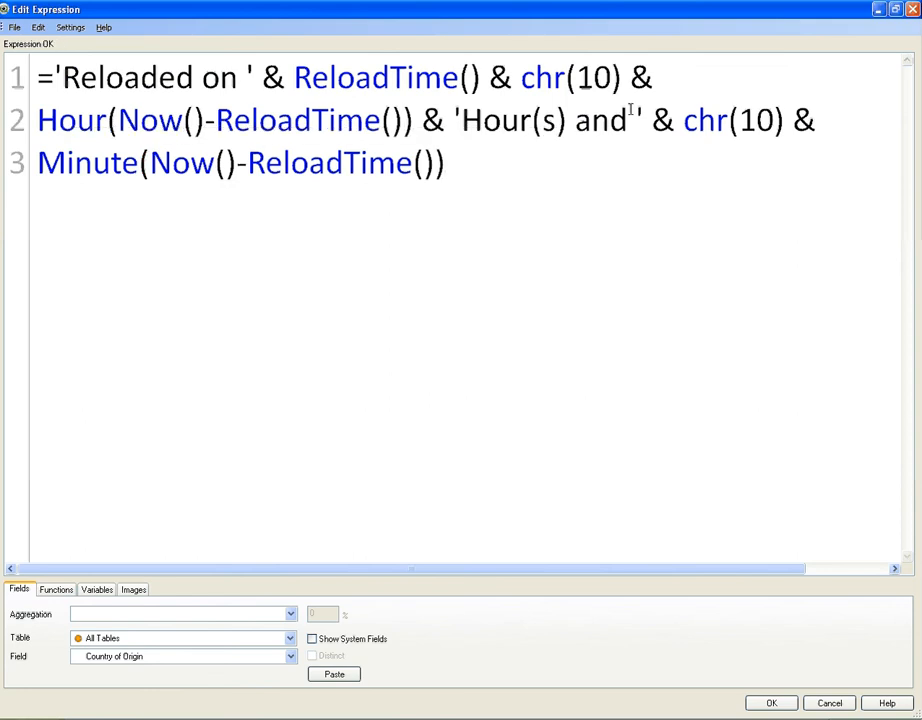
Append & 'Minute(s) ago' to complete the elapsed-time expression
{"action": "type", "text": "&"}
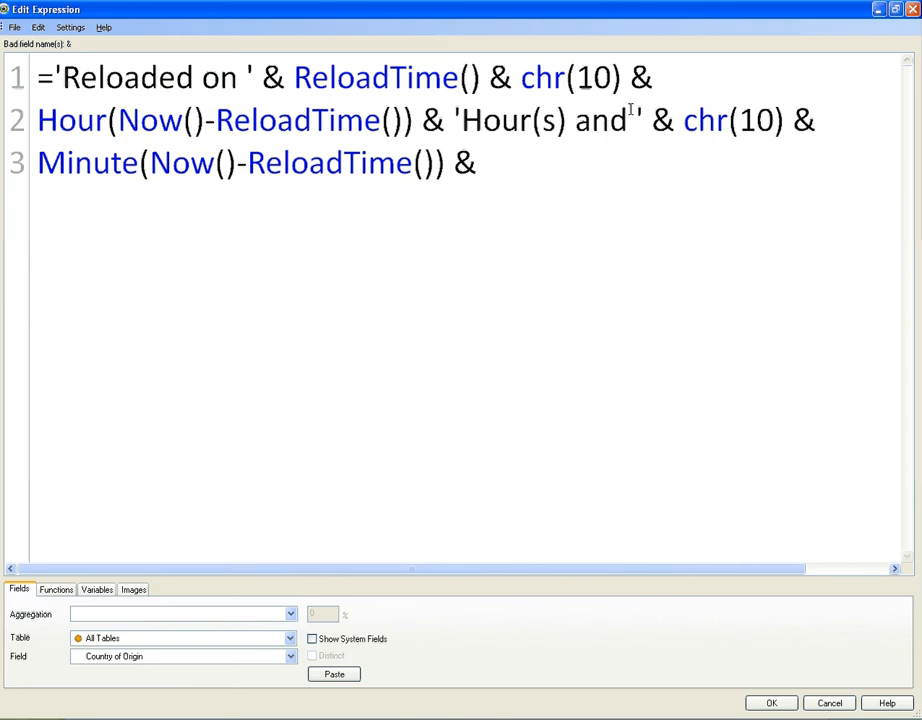
{"action": "type", "text": "'Minute(s)'"}
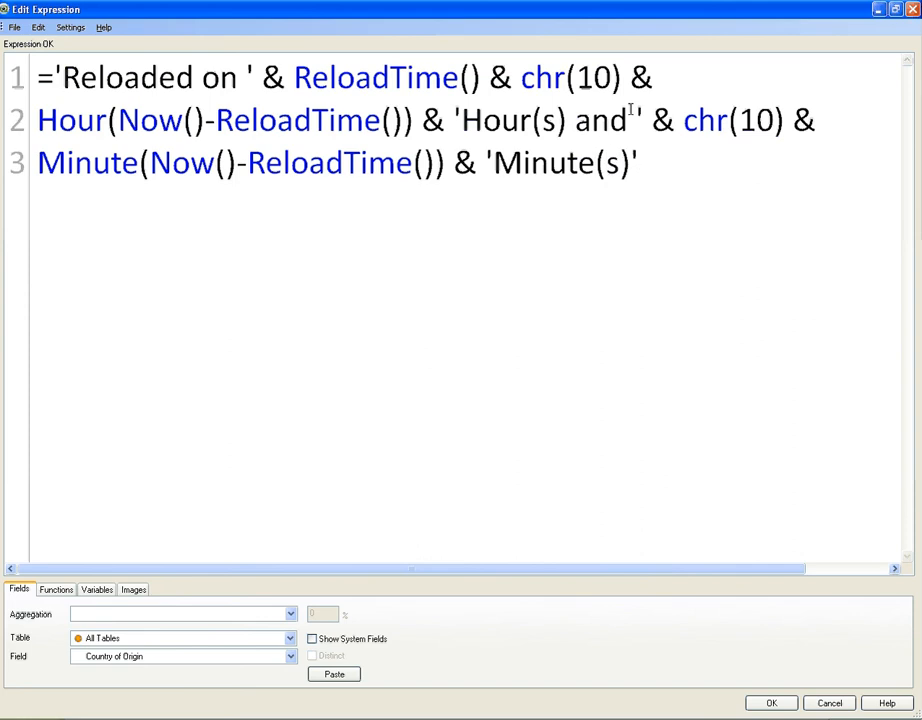
{"action": "type", "text": "a"}
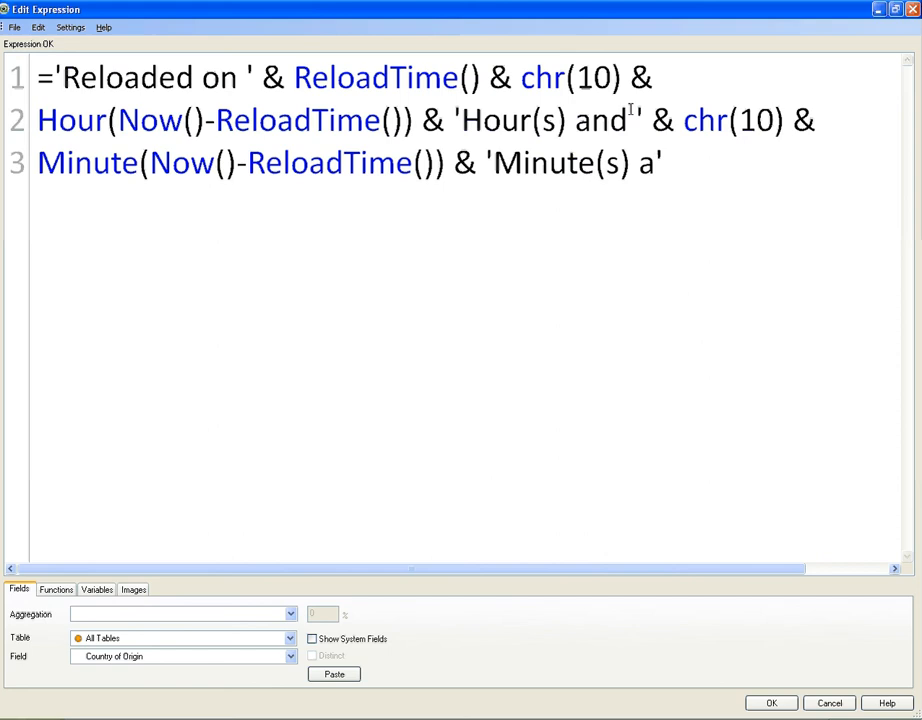
{"action": "type", "text": "go"}
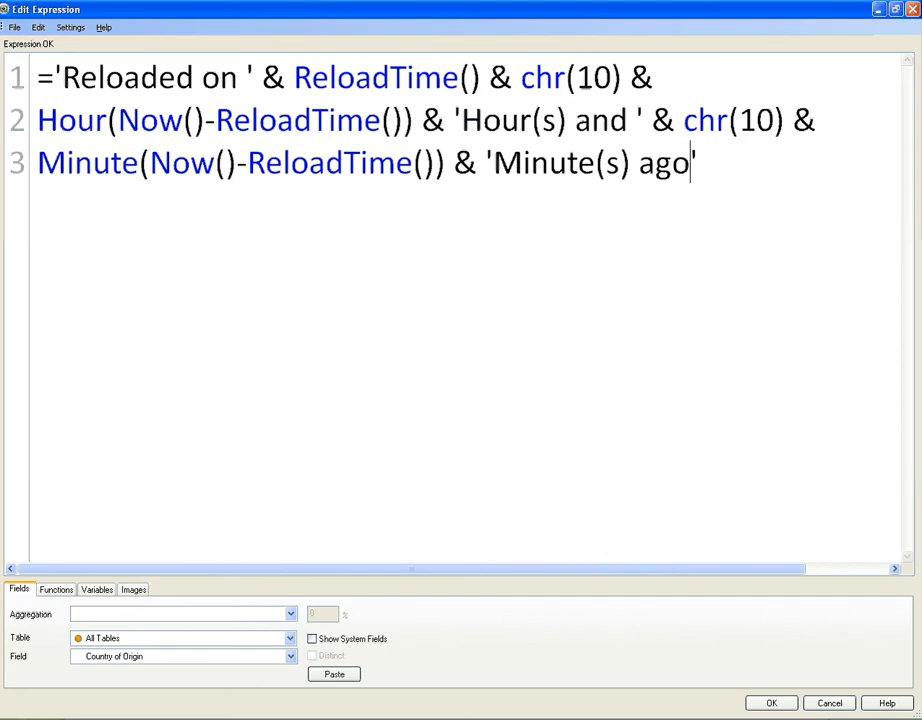
Confirm the expression and apply it so the text object shows the three lines
{"action": "left_click", "coordinate": [772, 704]}
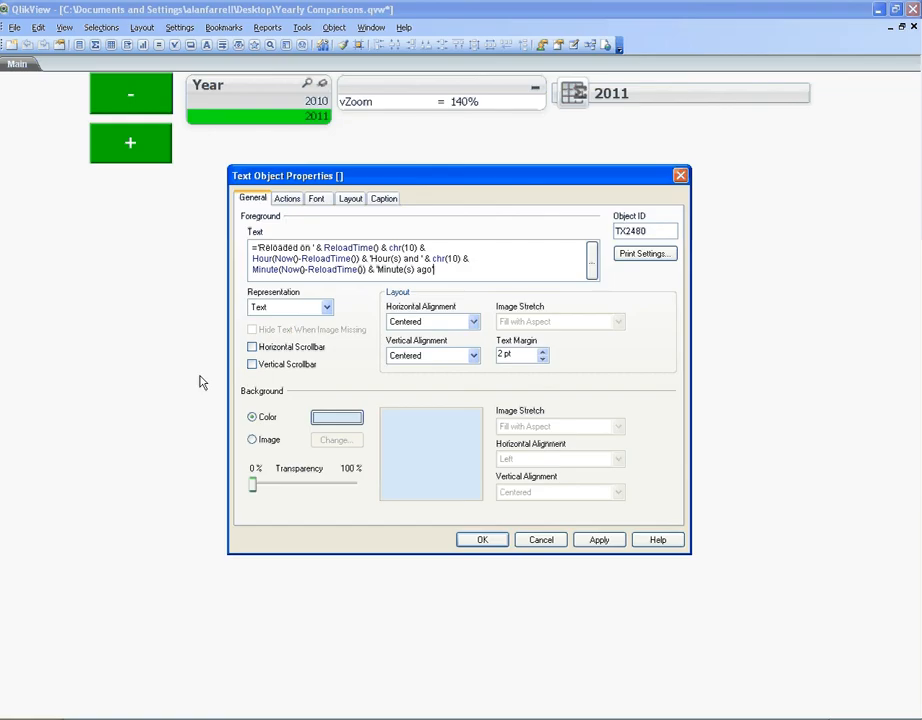
{"action": "left_click", "coordinate": [482, 540]}
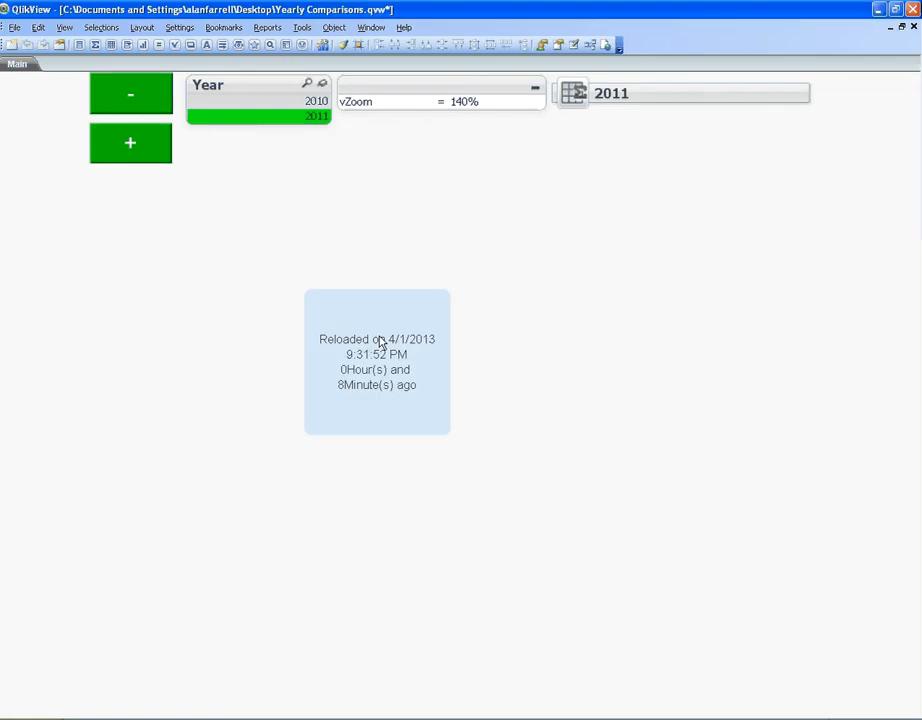
{"action": "mouse_move", "coordinate": [396, 356]}
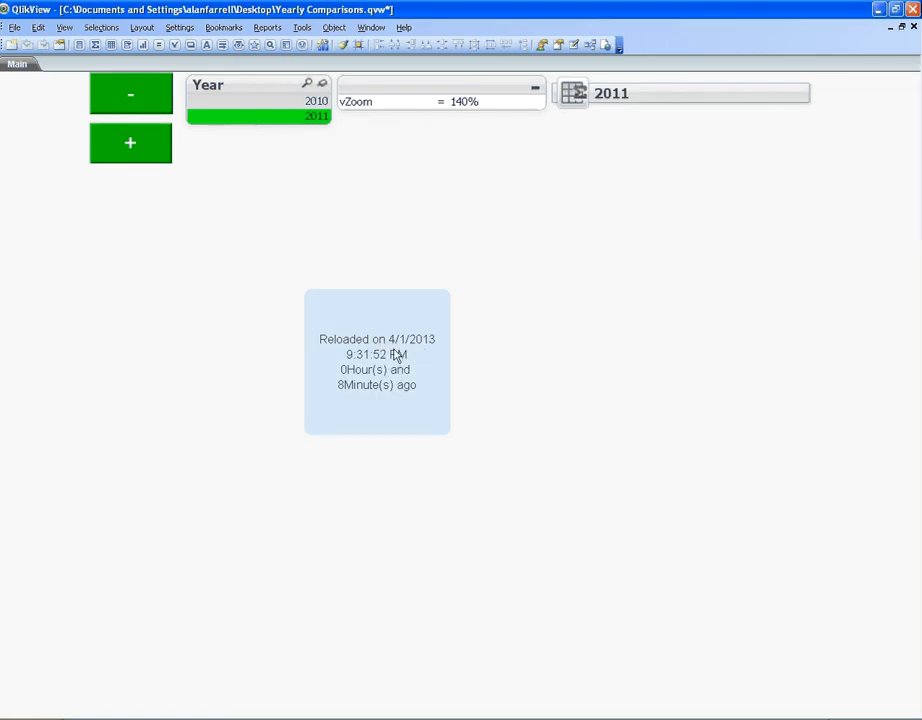